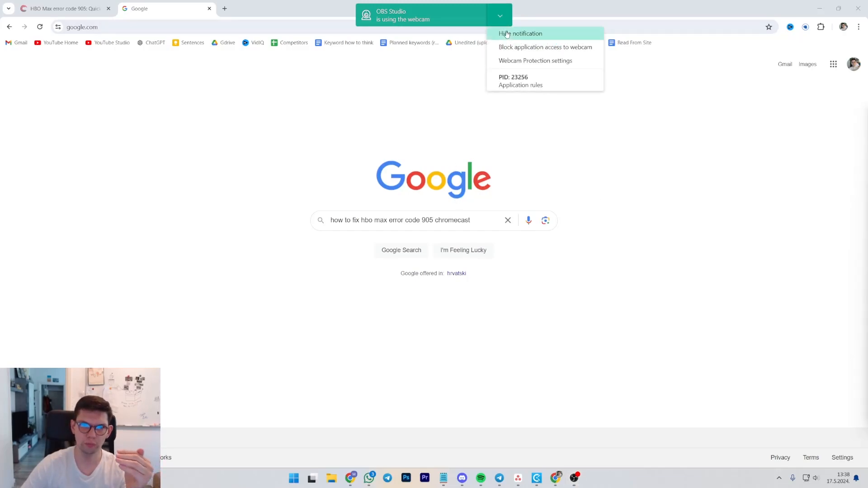
Step: Dismiss the webcam notification and switch back to the 'HBO Max error code 905' tab
double_click(388, 220)
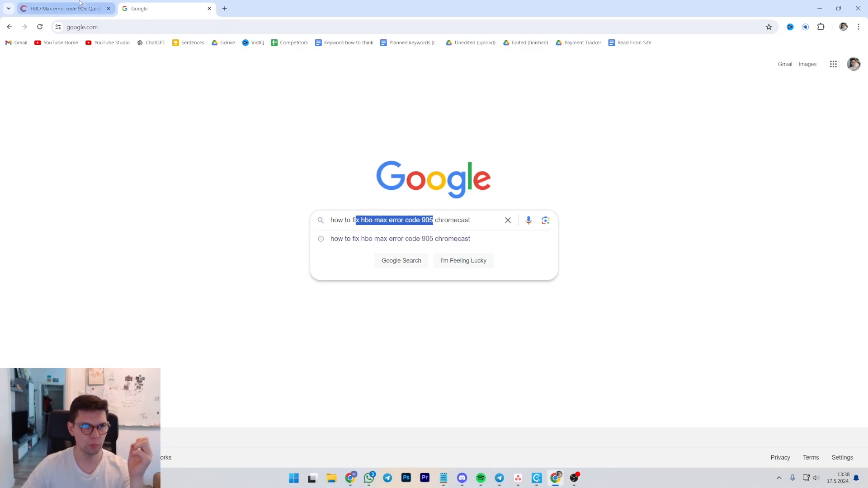
left_click(61, 9)
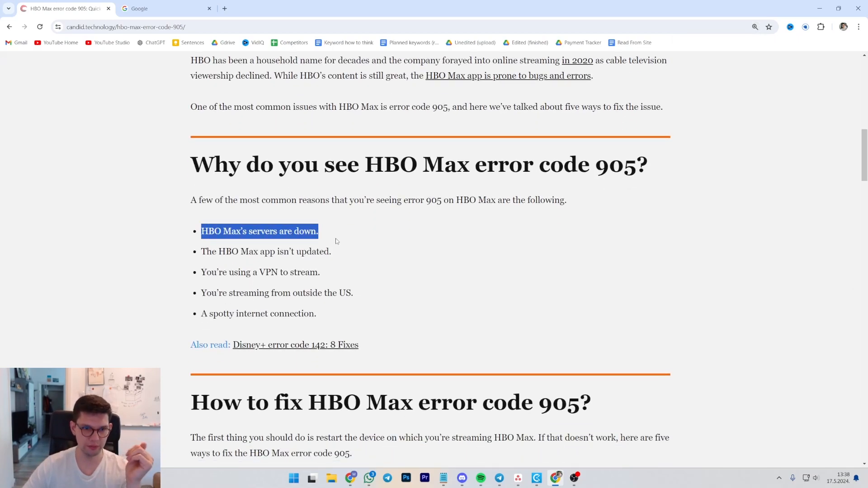
Step: Scroll the article, then open the downforeveryoneorjustme.com HBO Max status result
scroll("down", 3)
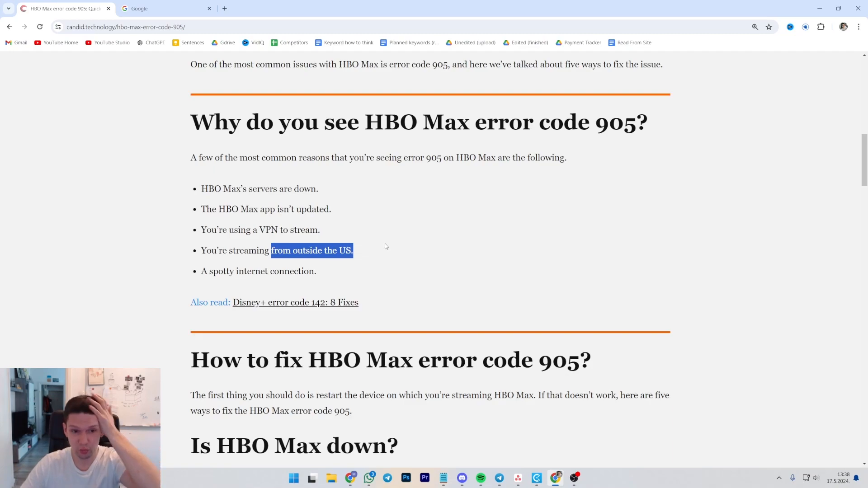
scroll("down", 3)
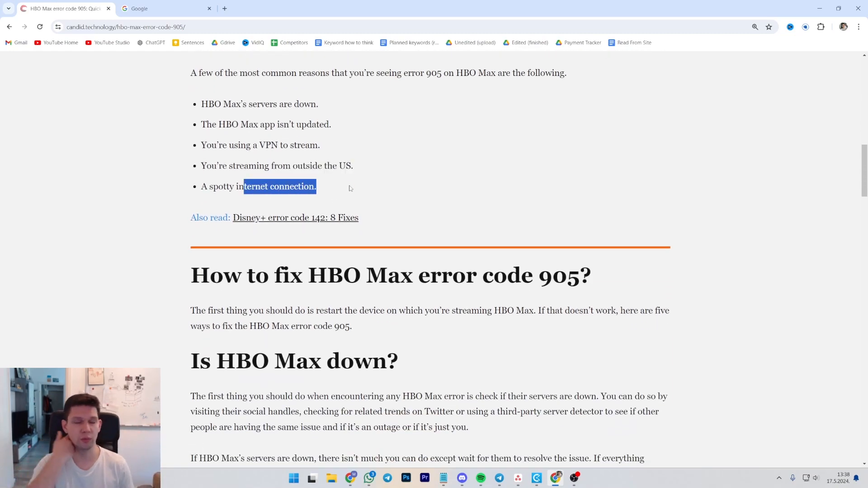
scroll("down", 3)
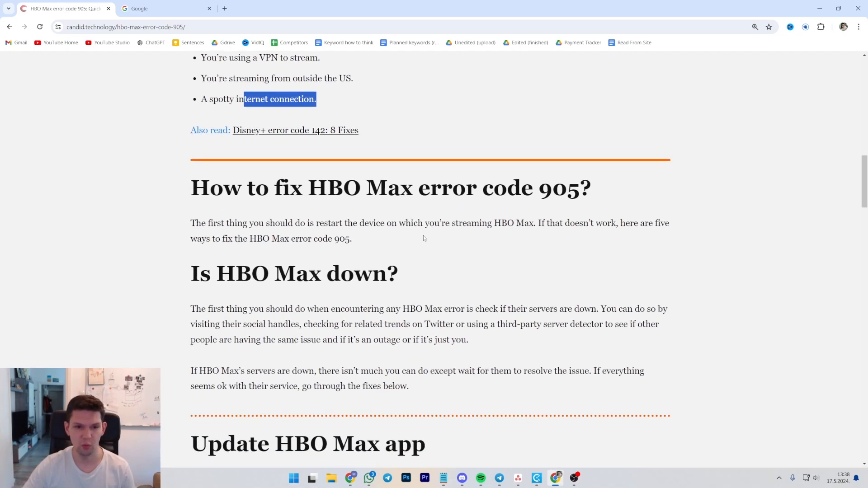
scroll("down", 3)
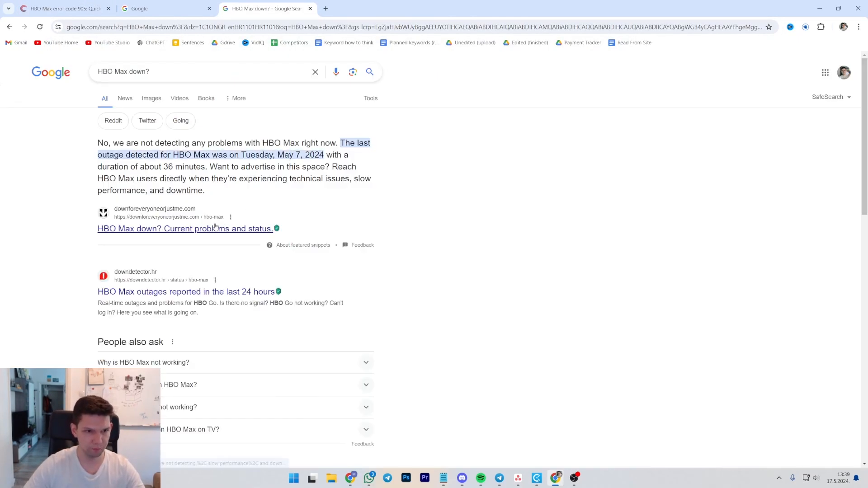
left_click(185, 228)
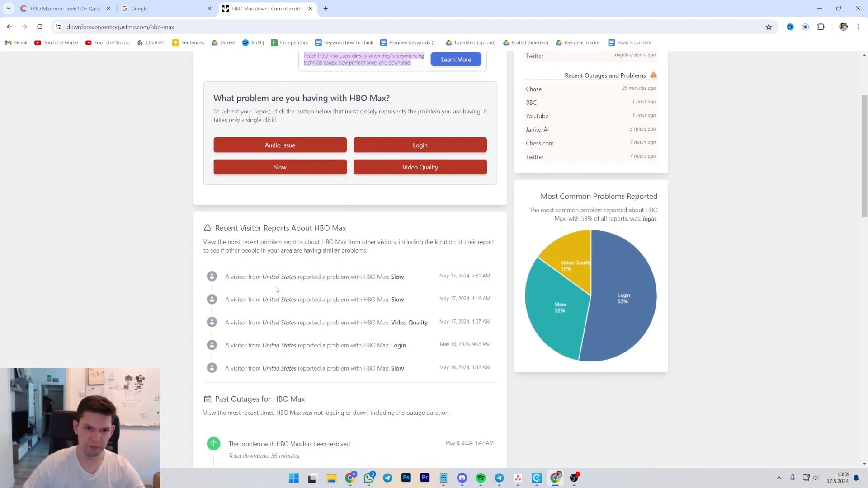
scroll("down", 3)
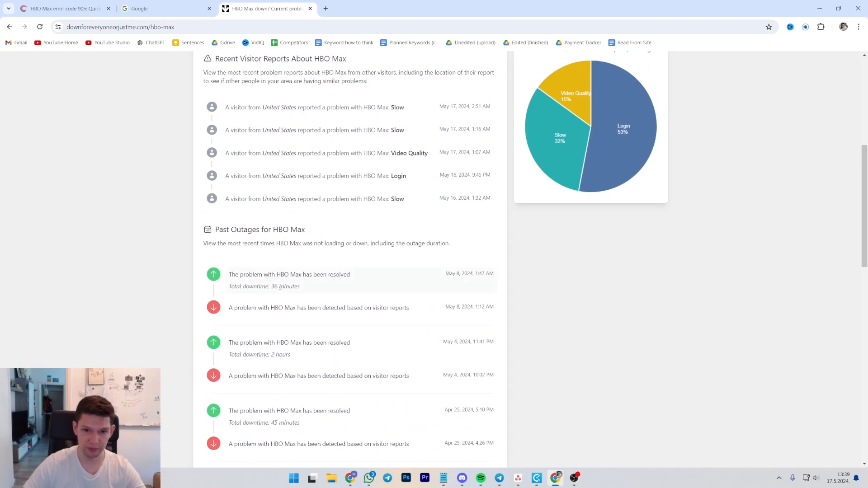
scroll("up", 3)
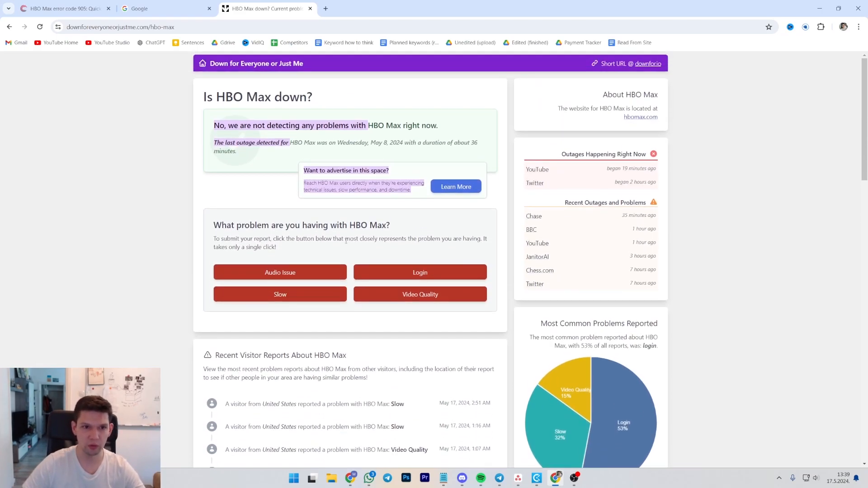
left_click_drag(214, 126, 285, 125)
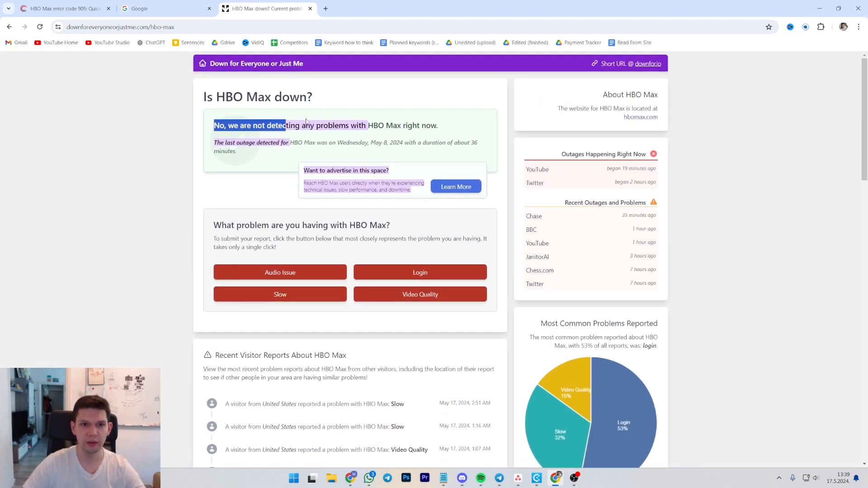
left_click_drag(286, 125, 437, 125)
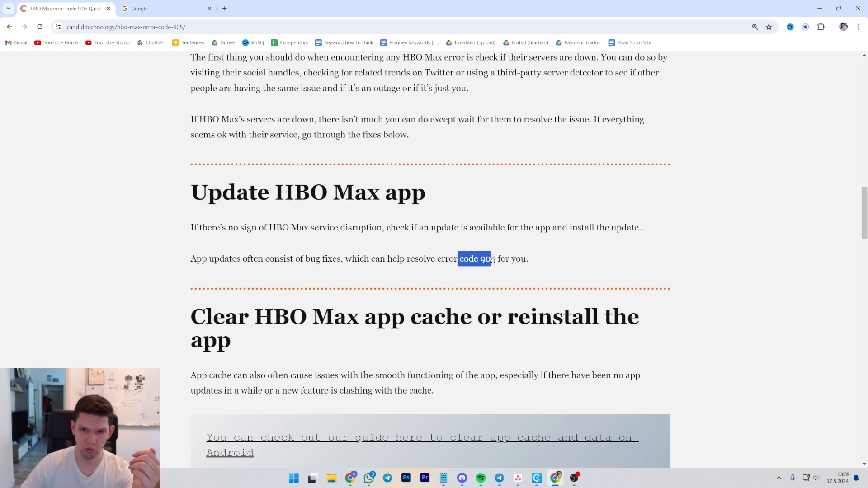
scroll("down", 3)
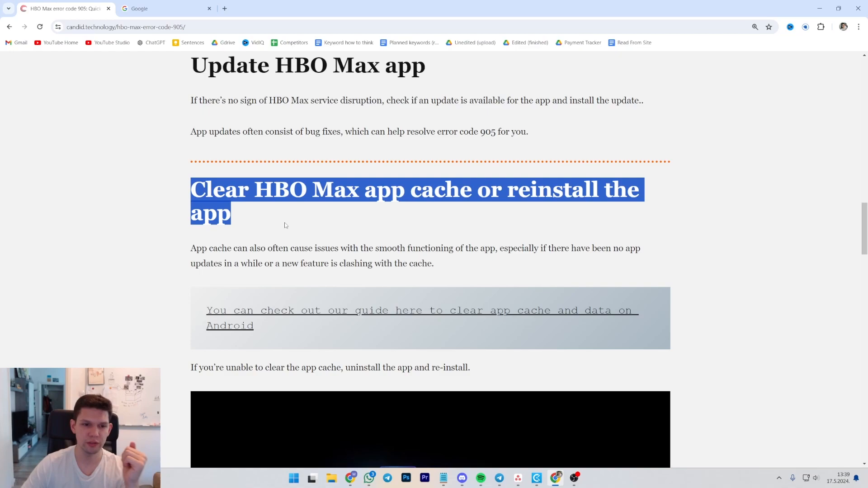
scroll("down", 3)
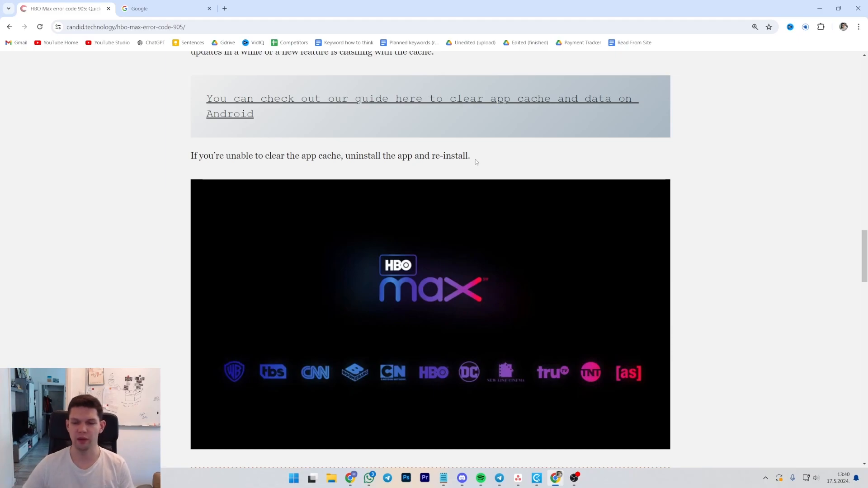
scroll("up", 3)
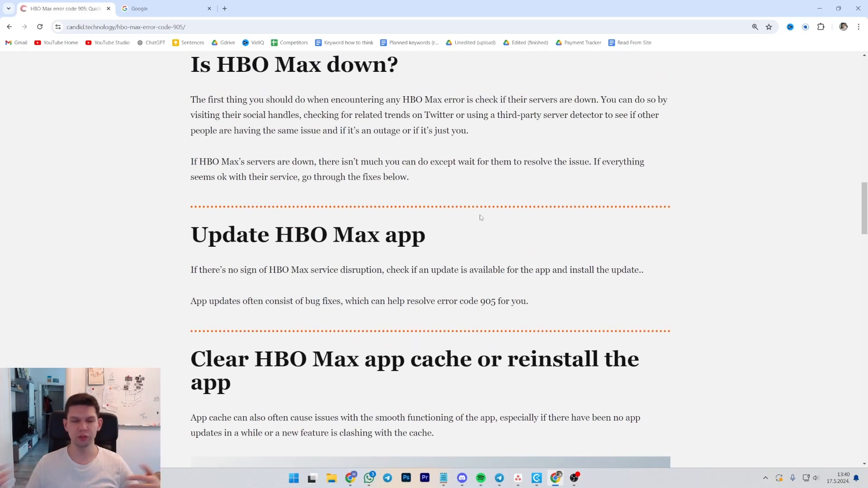